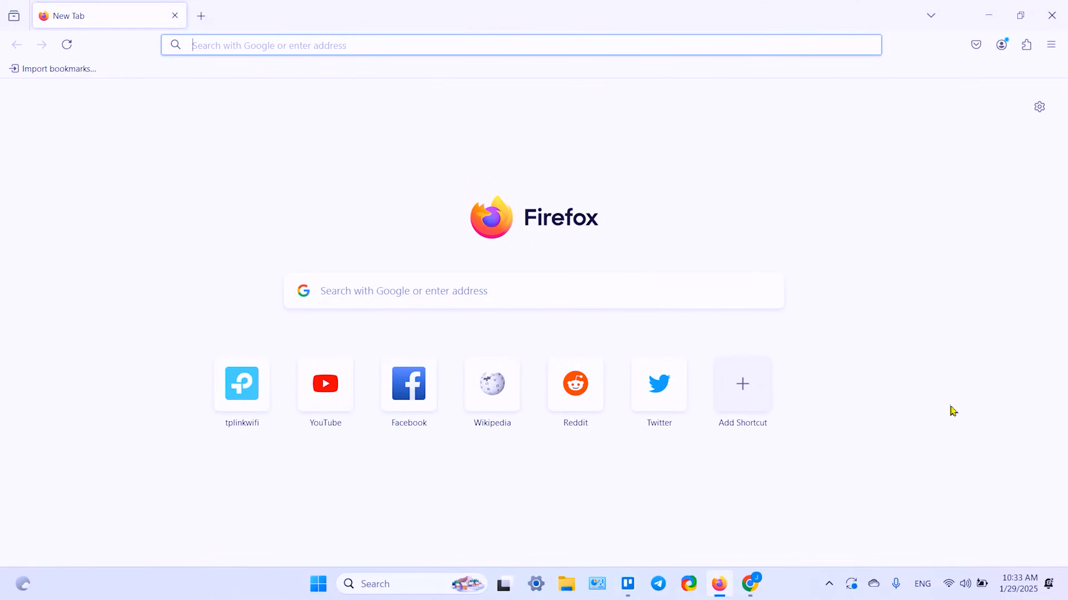
mouse_move(948, 457)
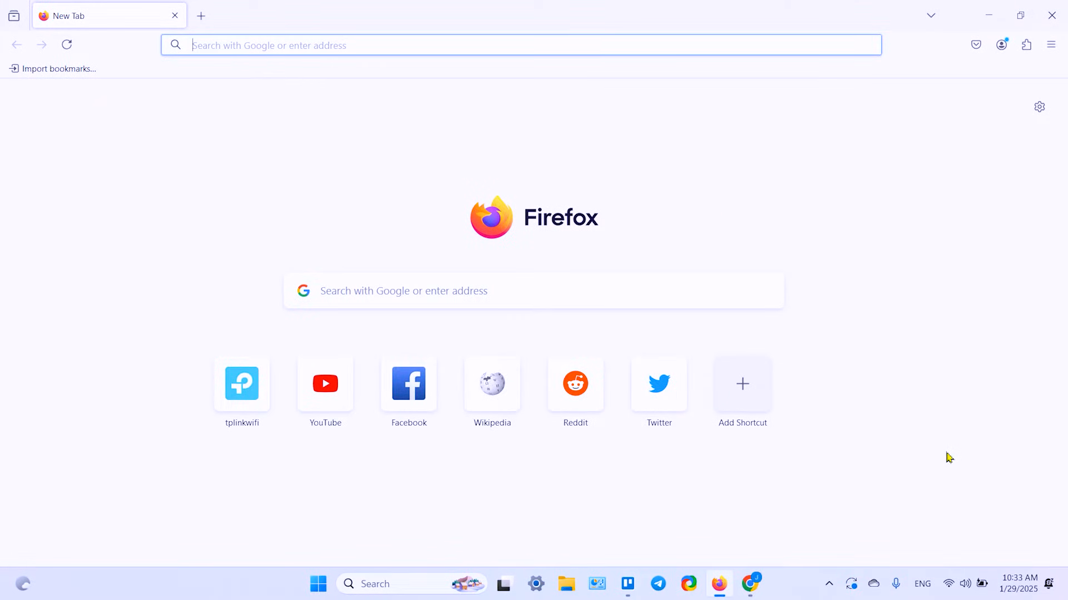
mouse_move(938, 574)
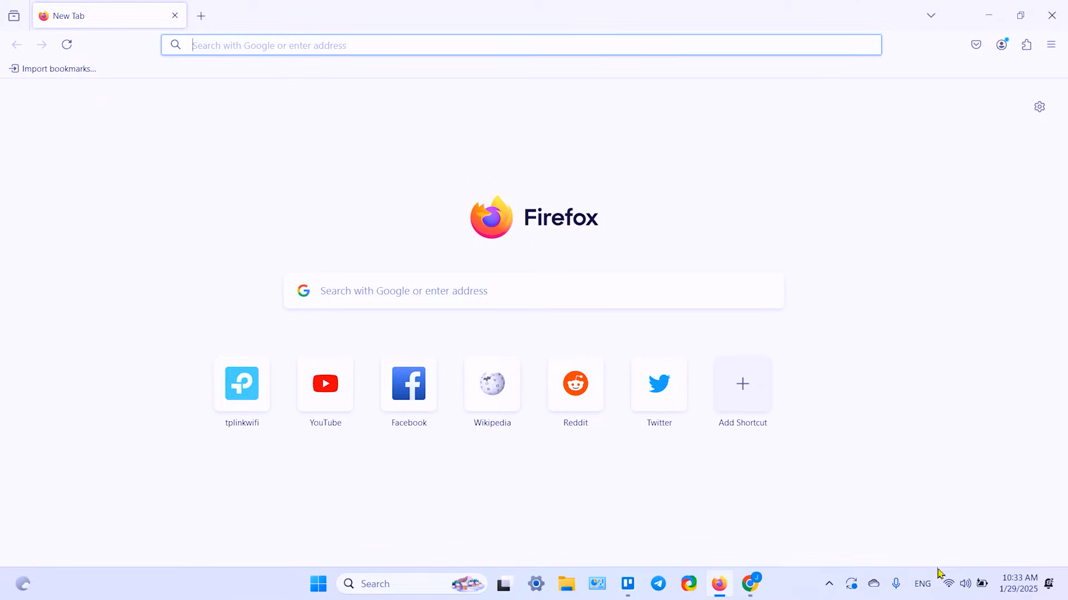
Check the Wi-Fi connection, then browse to tplinkwifi.net to reach the router login page.
left_click(946, 584)
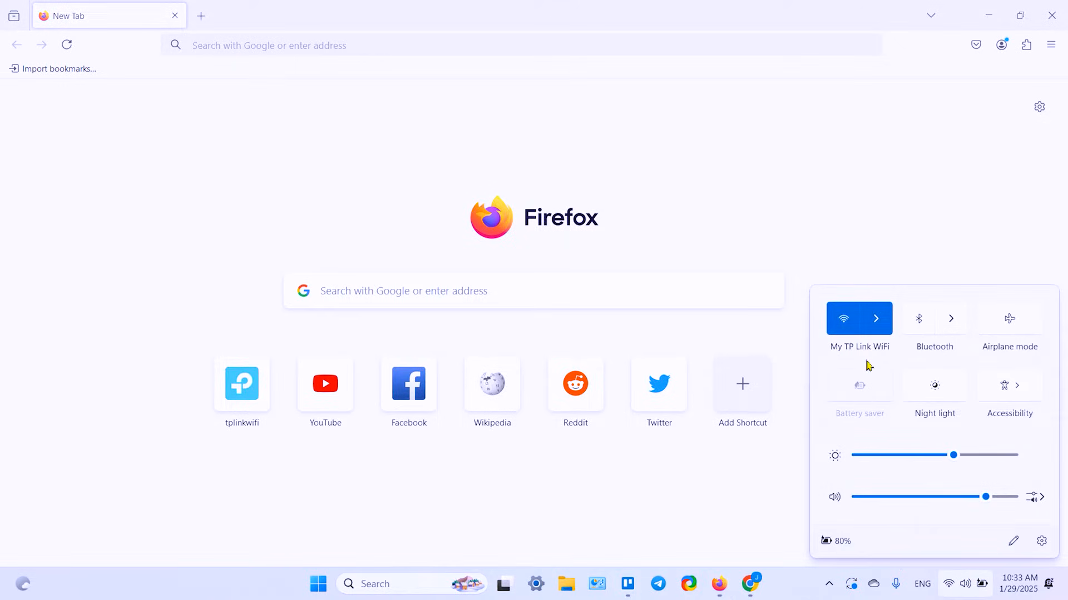
mouse_move(827, 361)
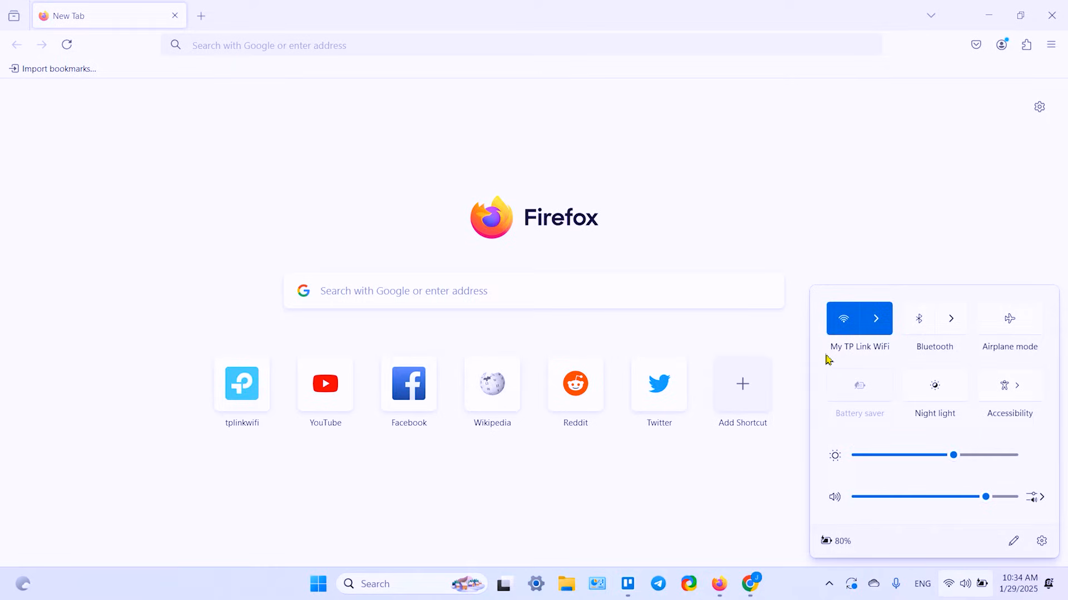
mouse_move(817, 133)
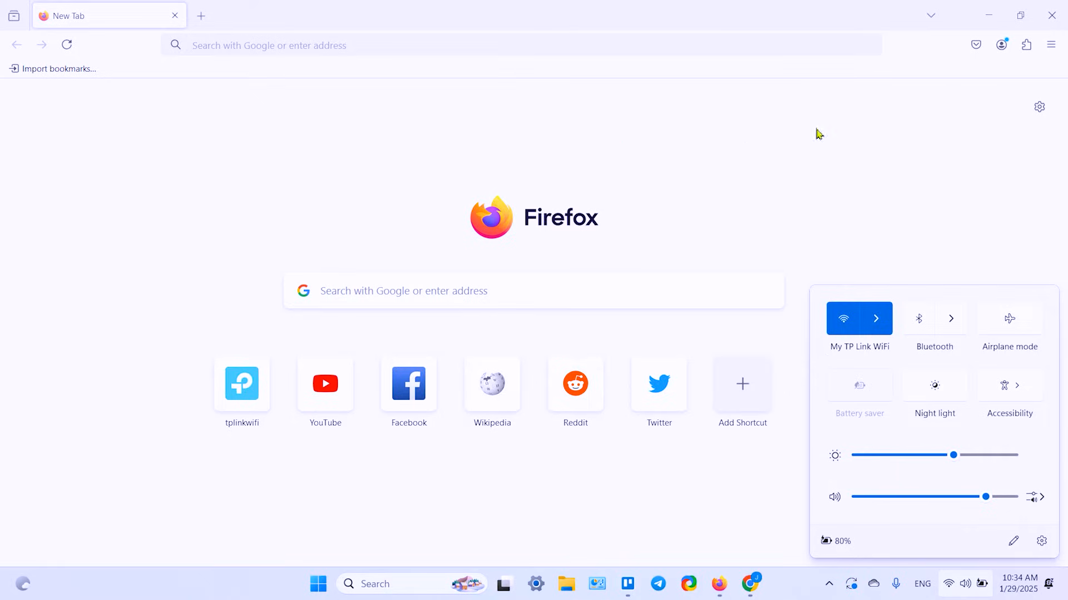
mouse_move(849, 361)
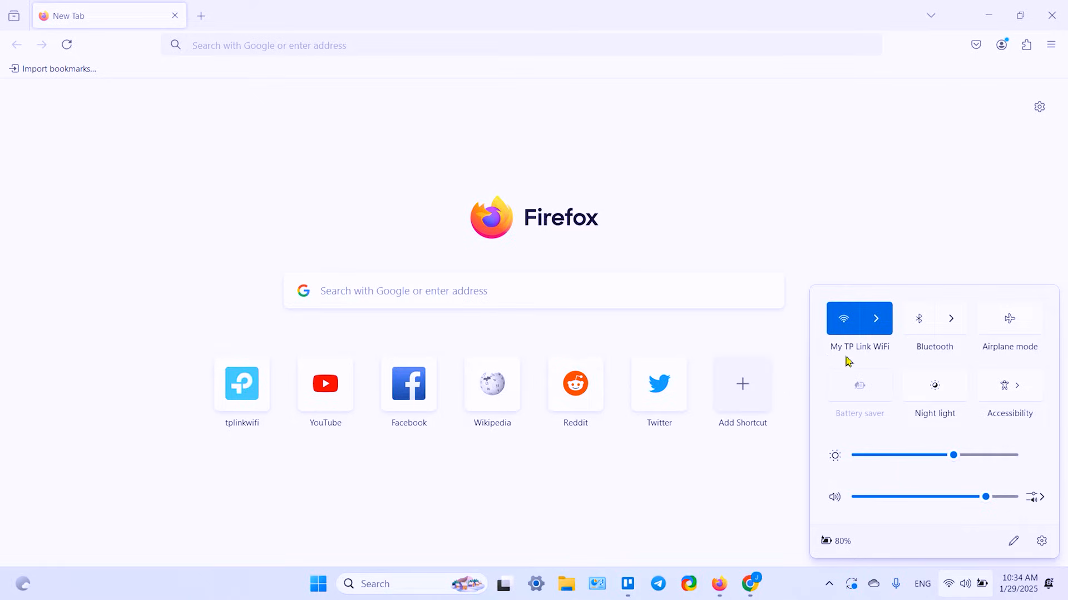
mouse_move(903, 351)
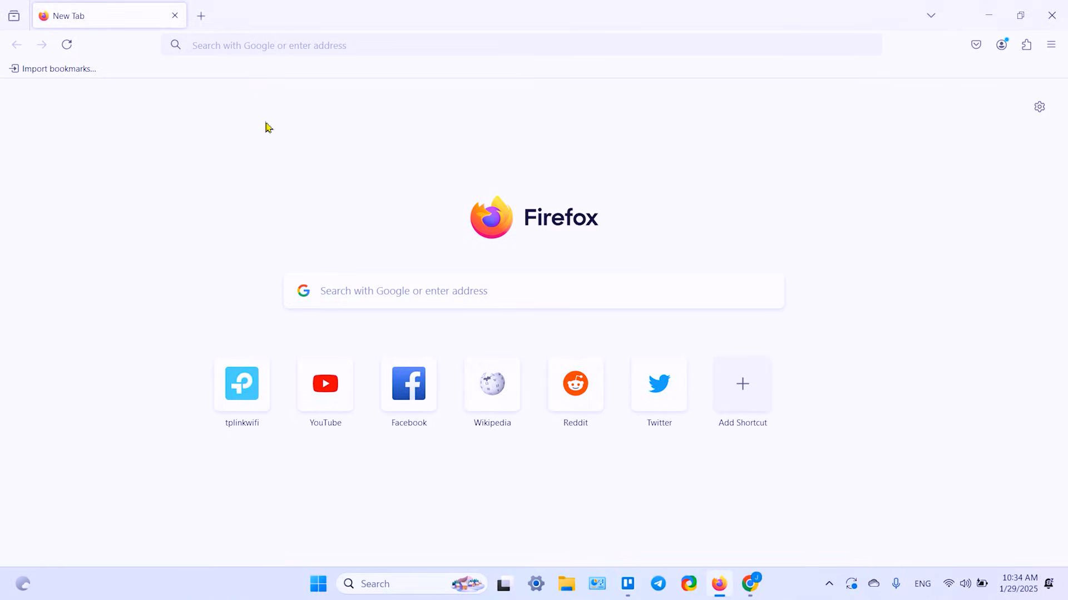
left_click(268, 45)
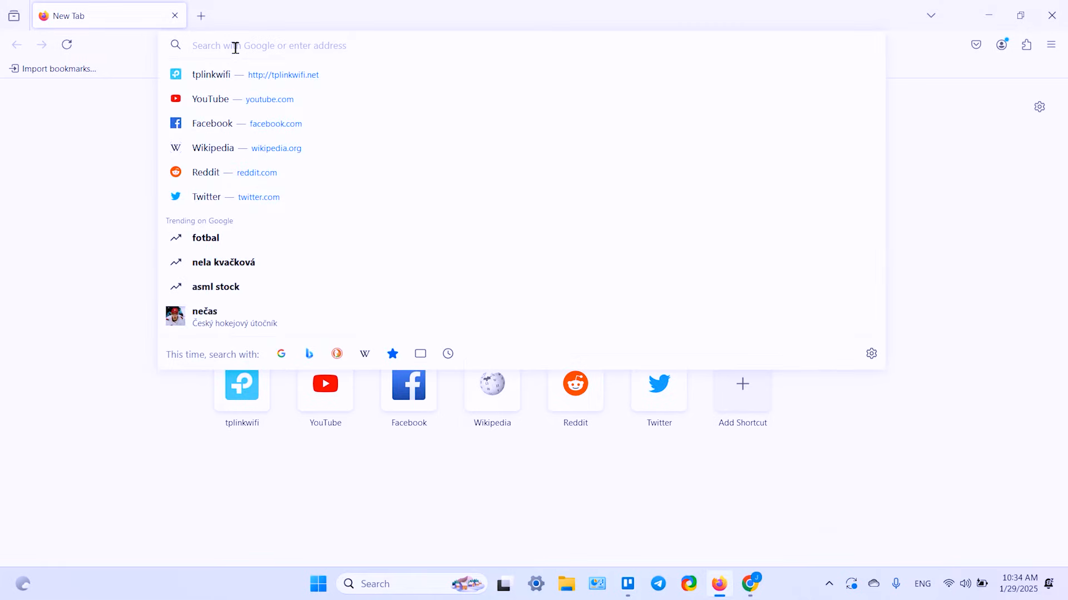
type("192.168.0.1")
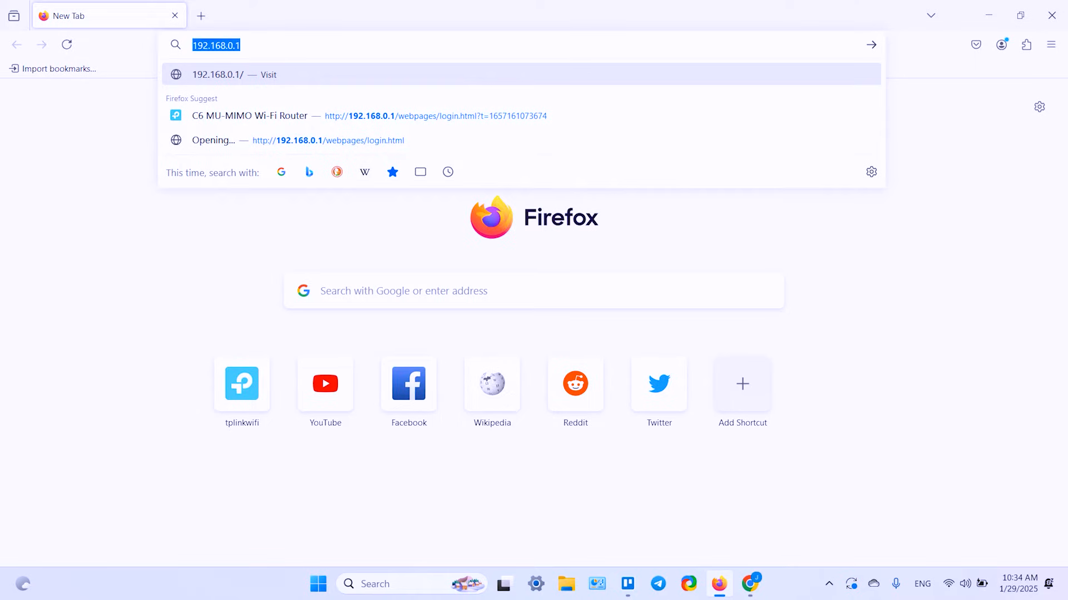
type("tplinkwifi.net/")
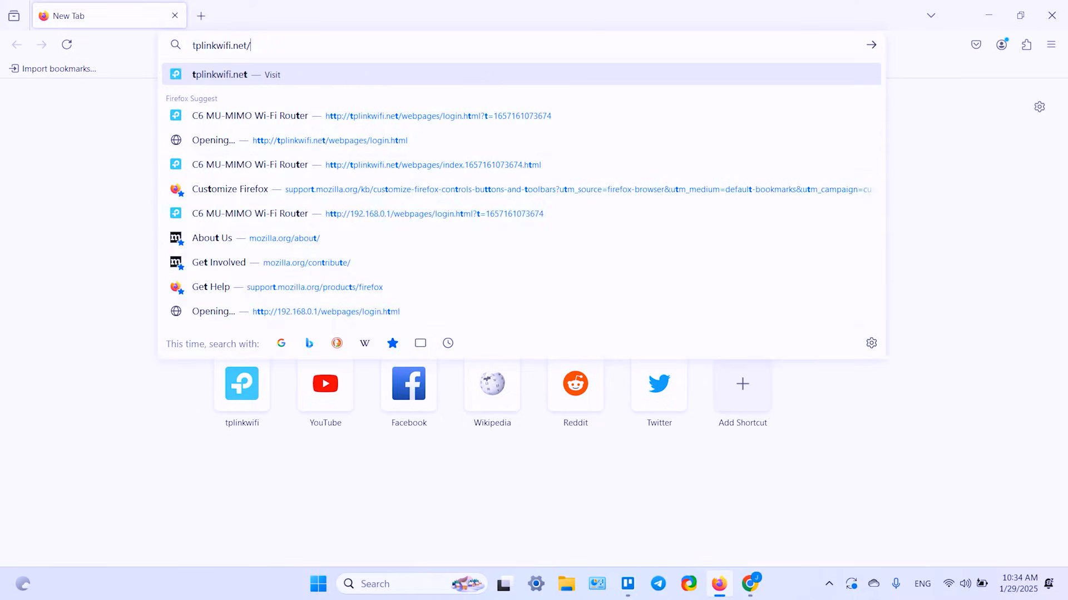
key("Backspace")
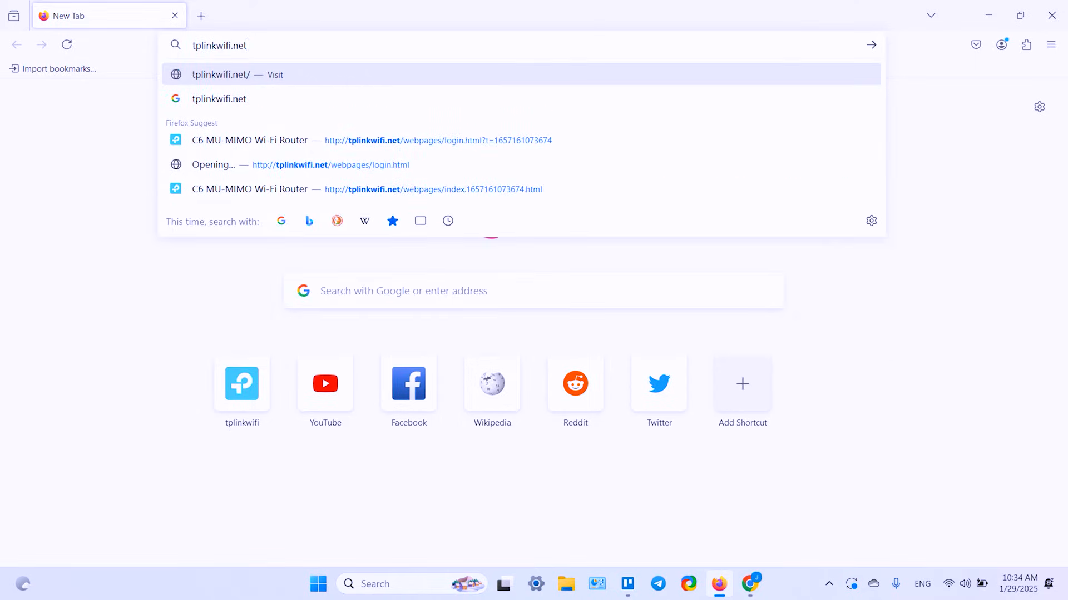
left_click(219, 75)
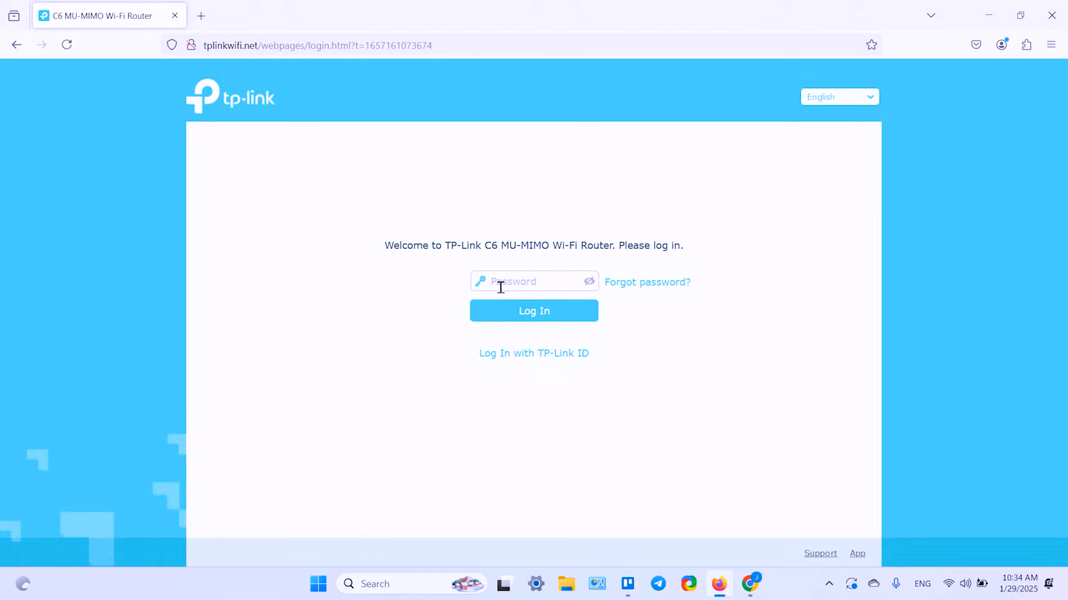
Enter the router password and log in to the Network Map dashboard.
left_click(533, 281)
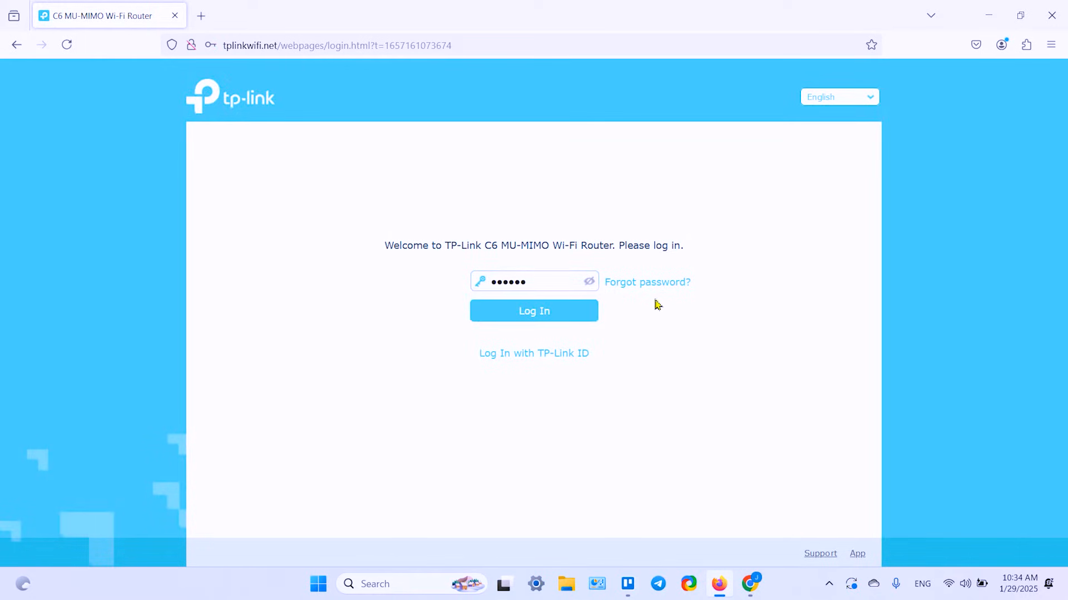
mouse_move(647, 282)
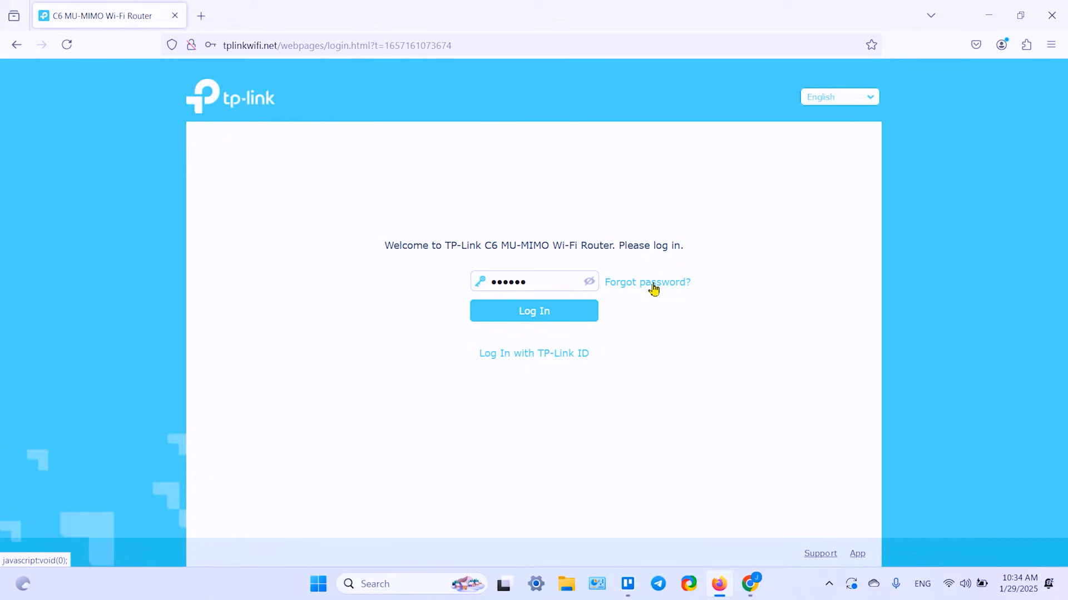
mouse_move(651, 287)
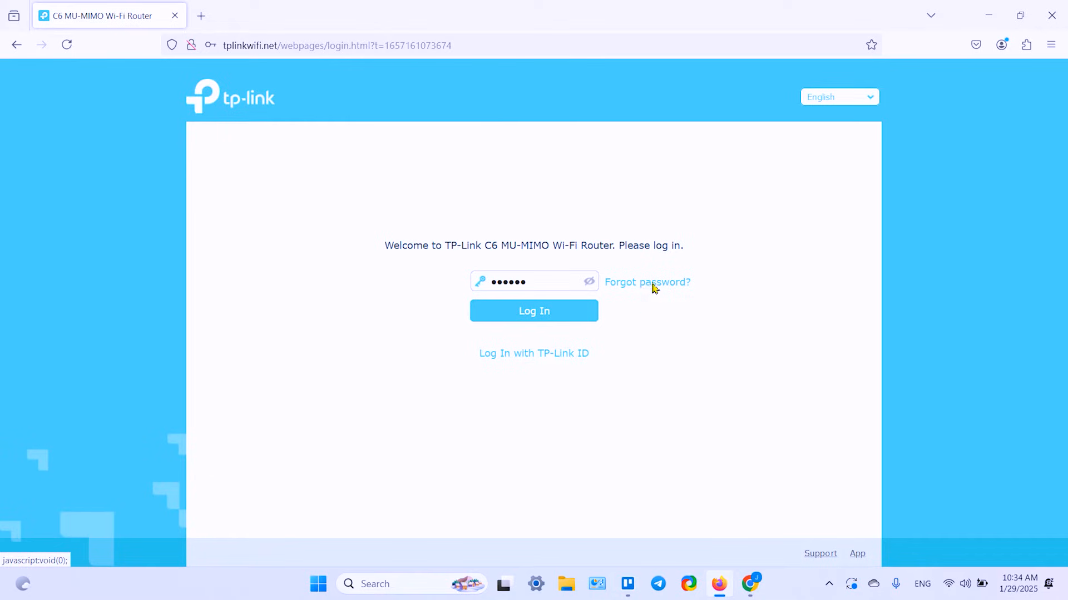
left_click(647, 281)
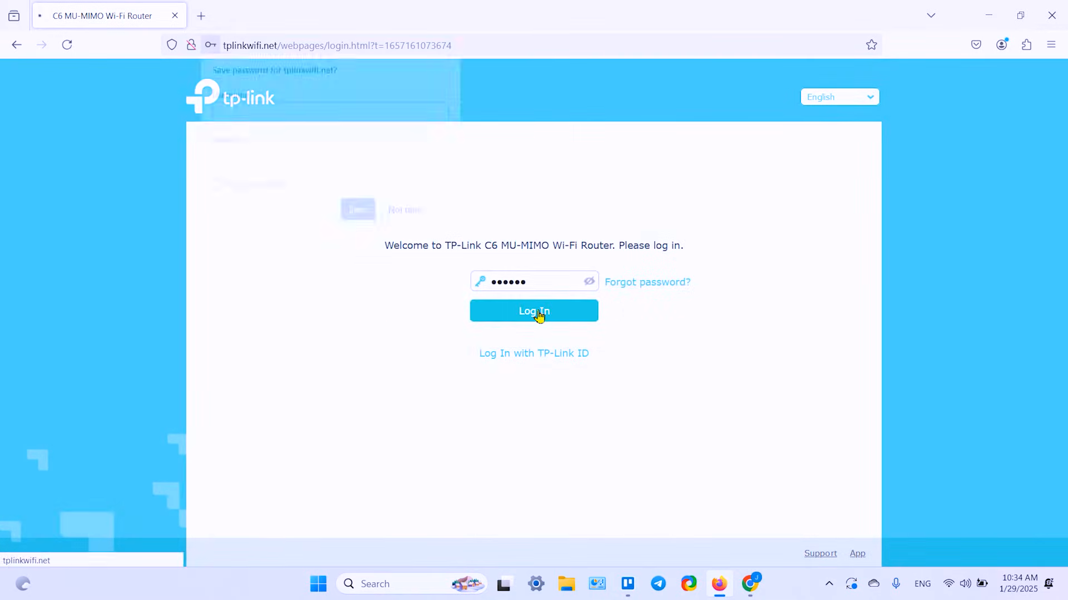
left_click(534, 310)
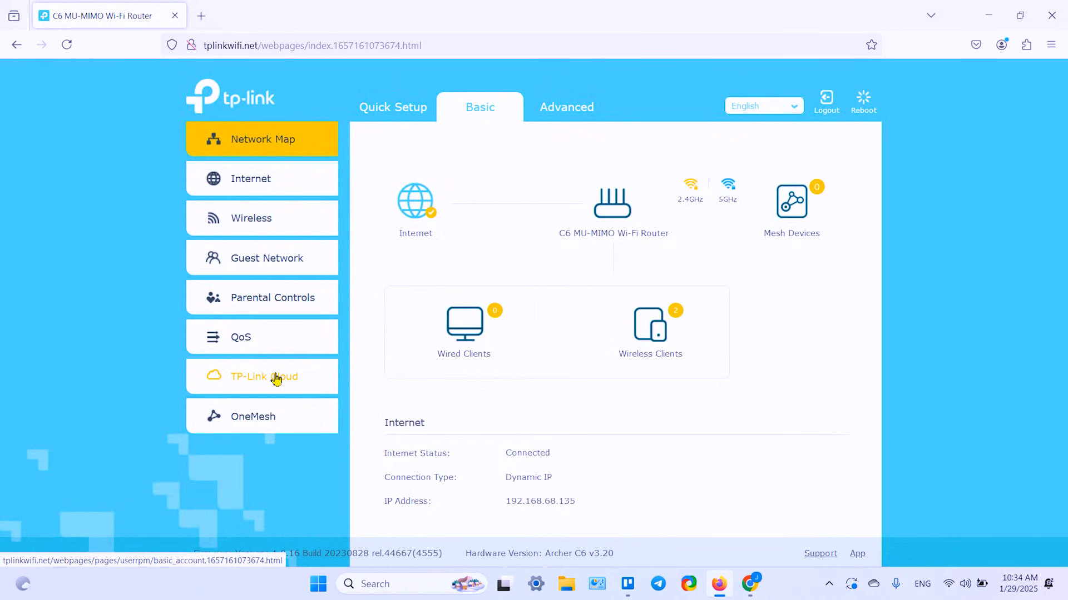
mouse_move(349, 164)
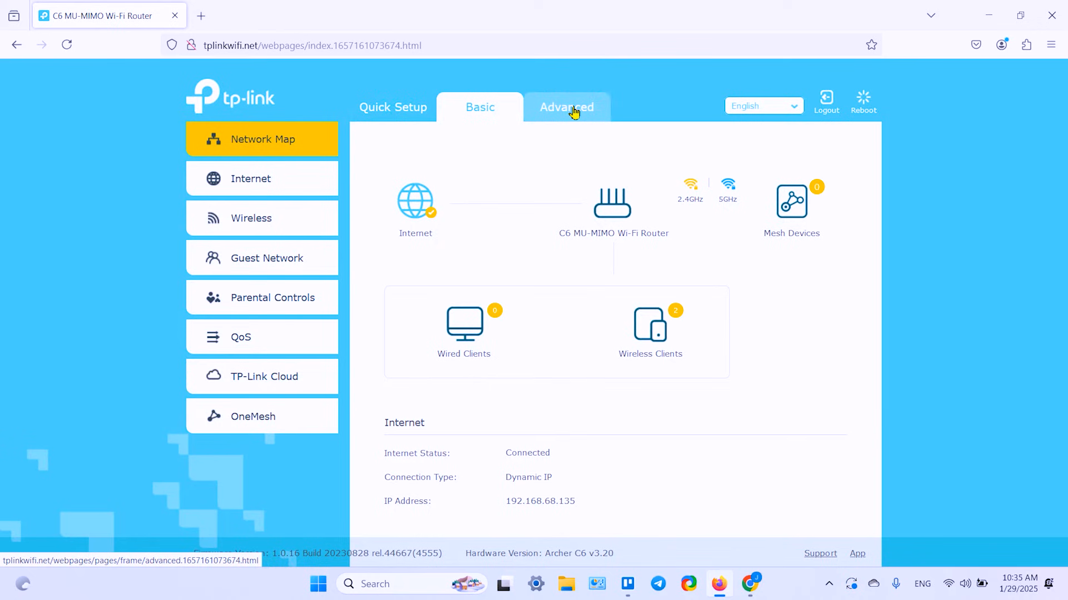
Switch to Advanced settings and expand the System Tools section in the sidebar.
left_click(566, 106)
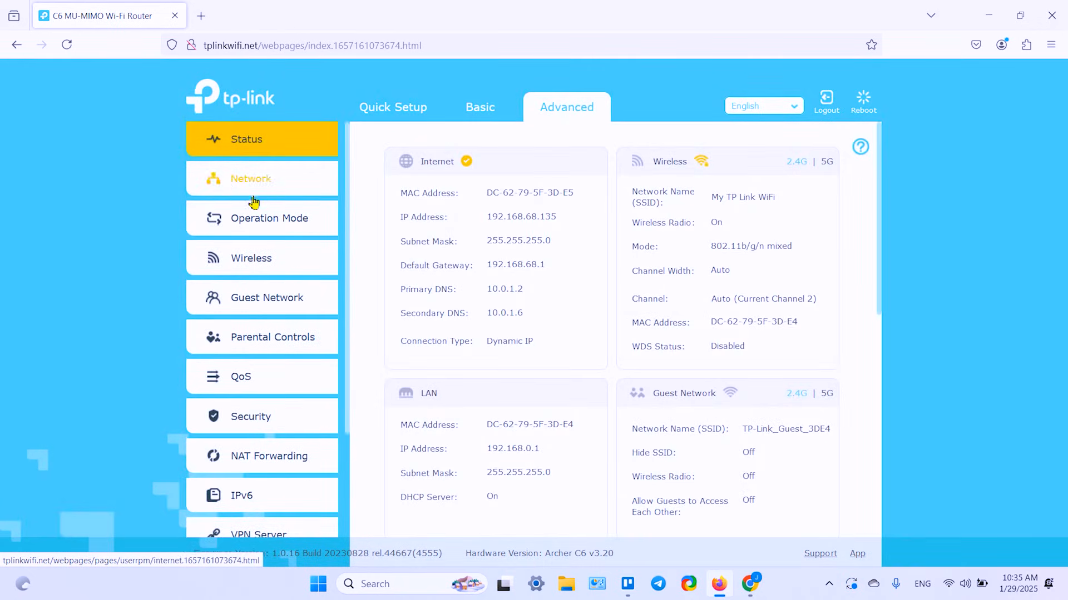
scroll("down", 3)
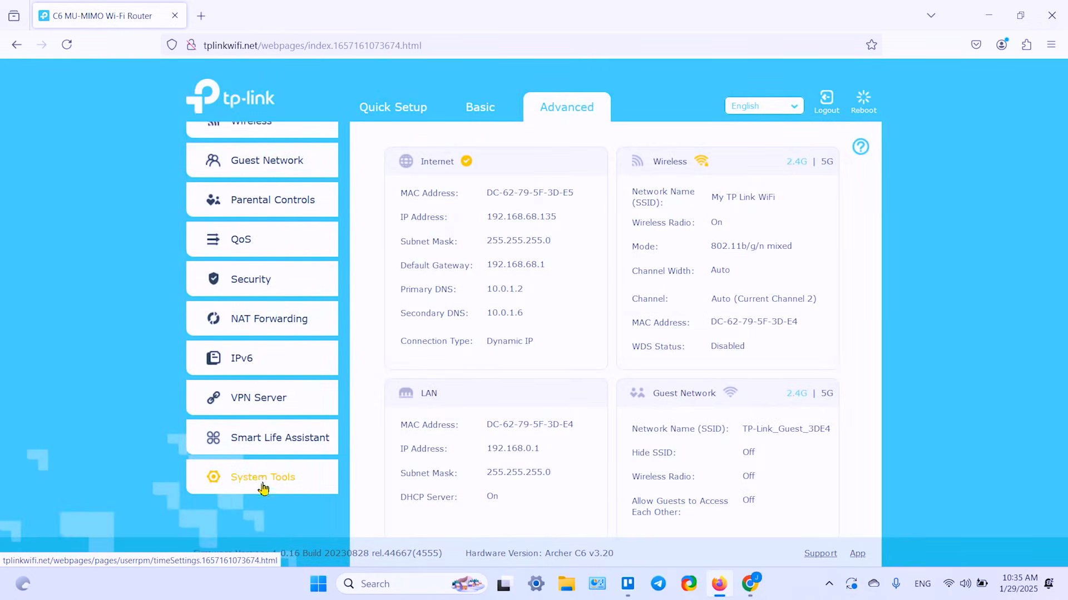
left_click(262, 477)
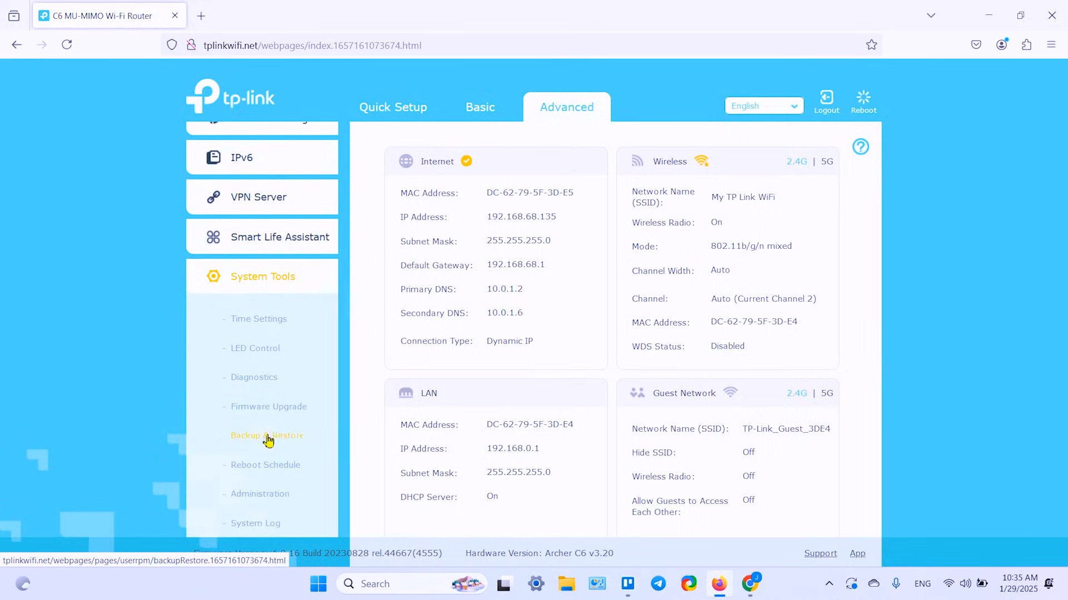
left_click(267, 436)
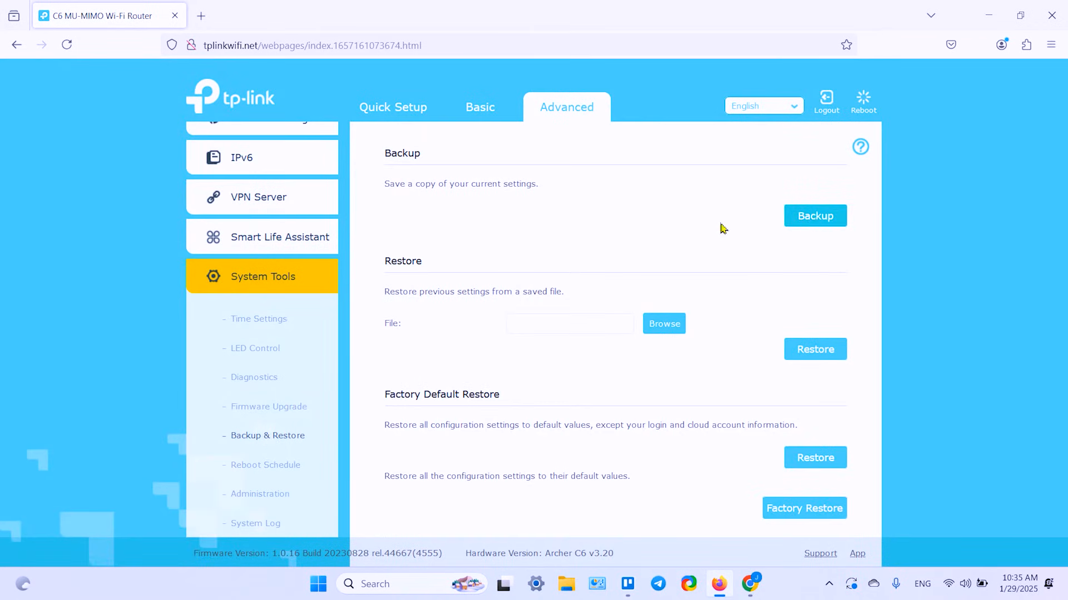
left_click(814, 215)
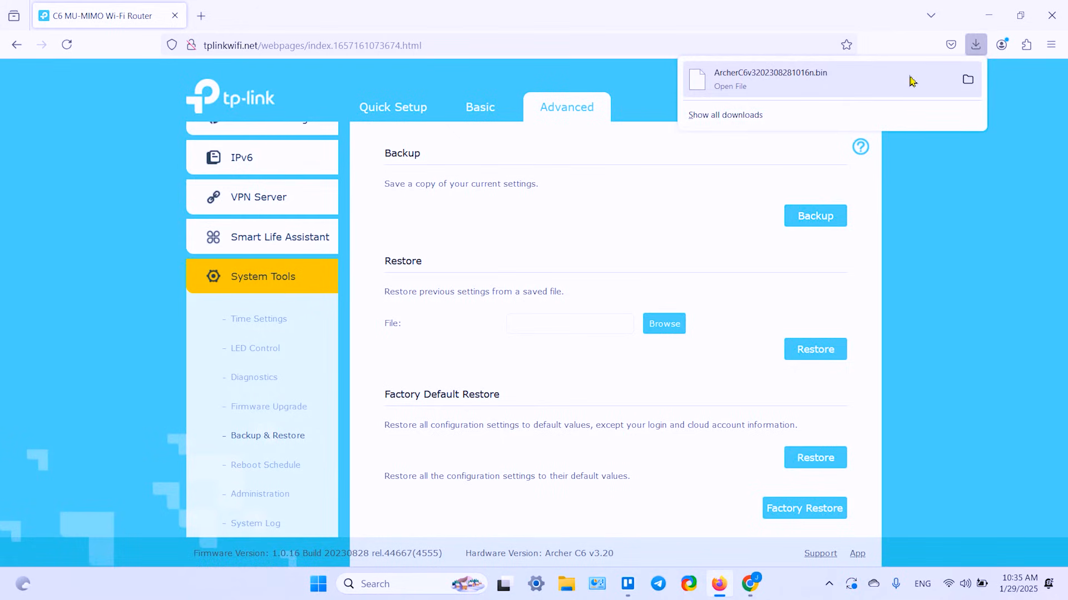
mouse_move(815, 77)
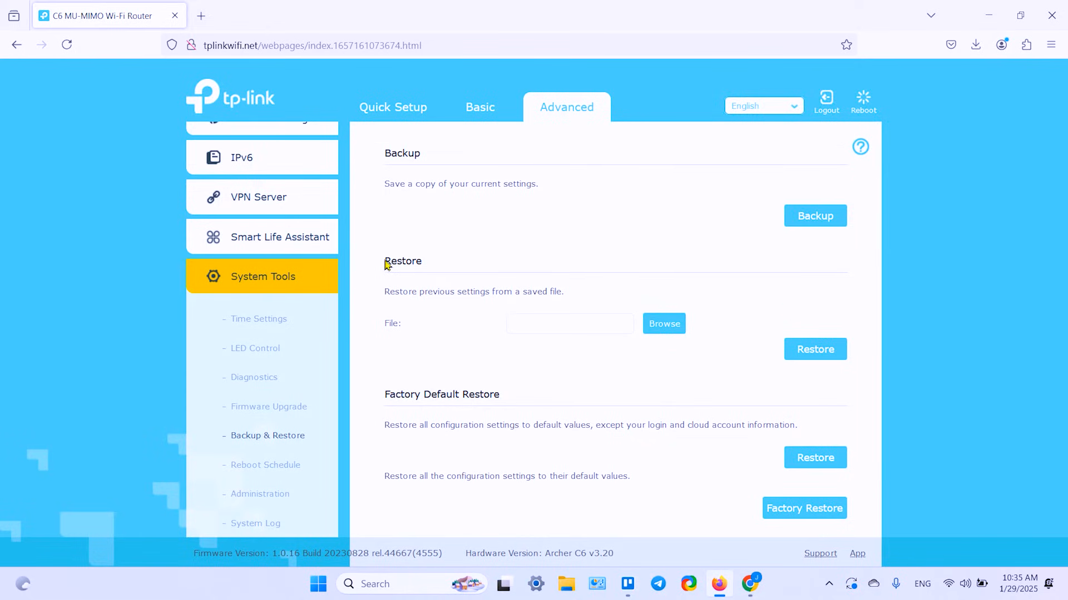
mouse_move(664, 318)
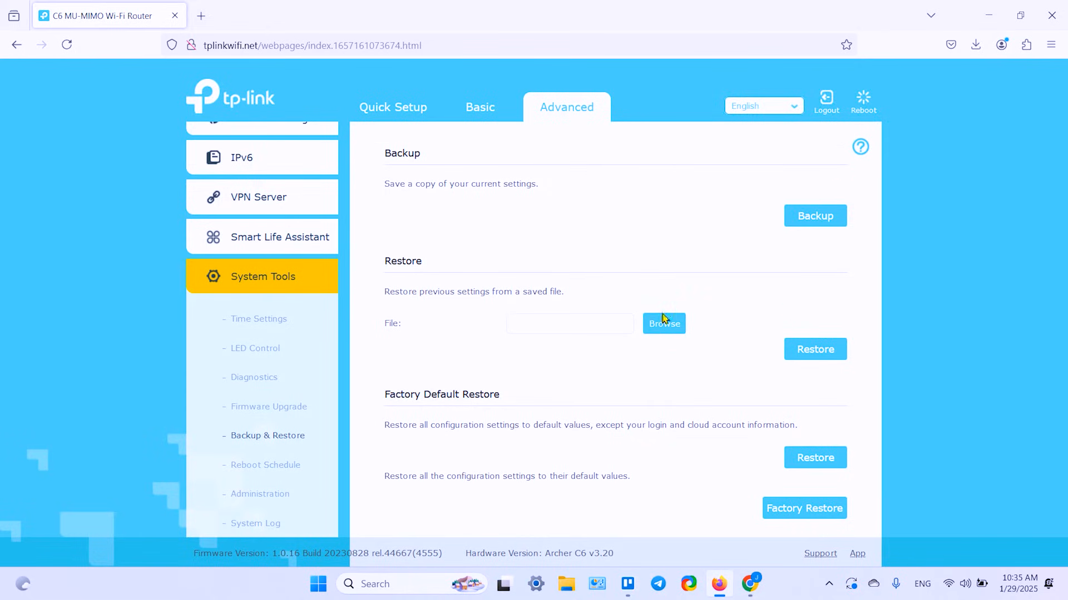
left_click(663, 324)
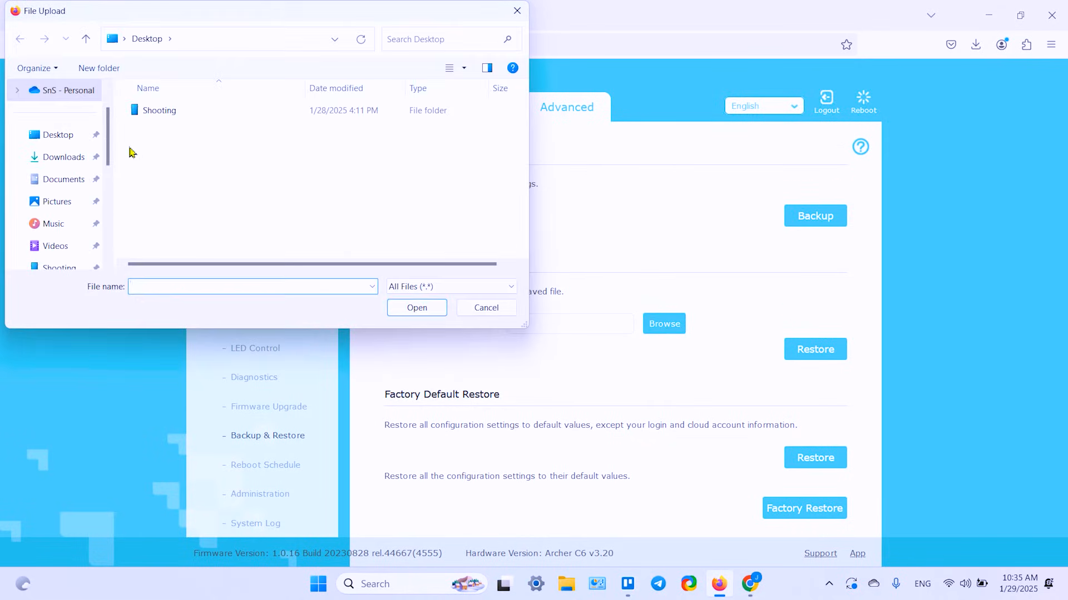
left_click(66, 157)
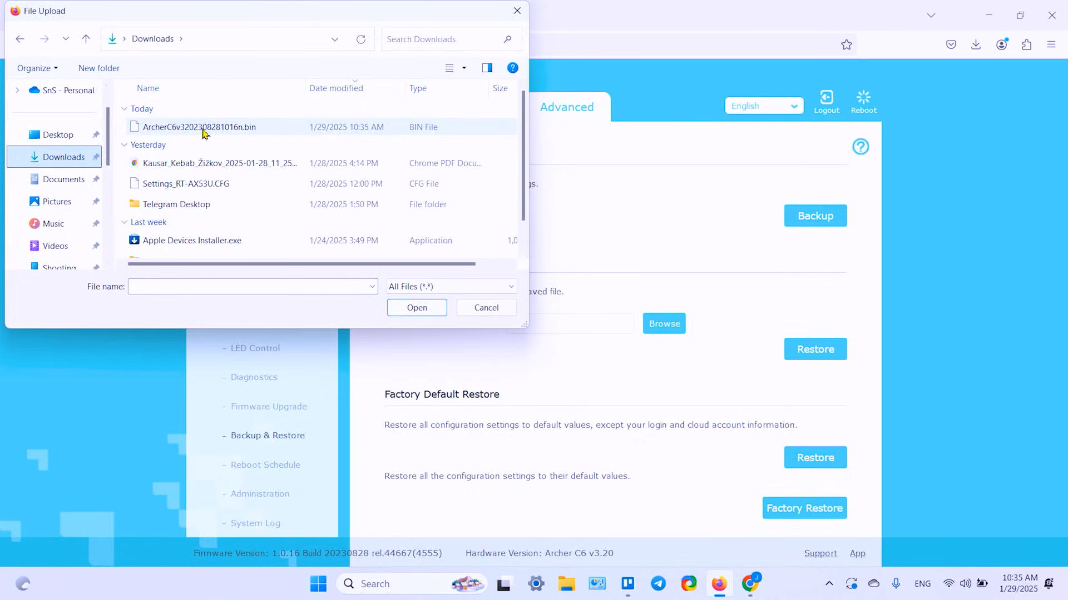
left_click(416, 309)
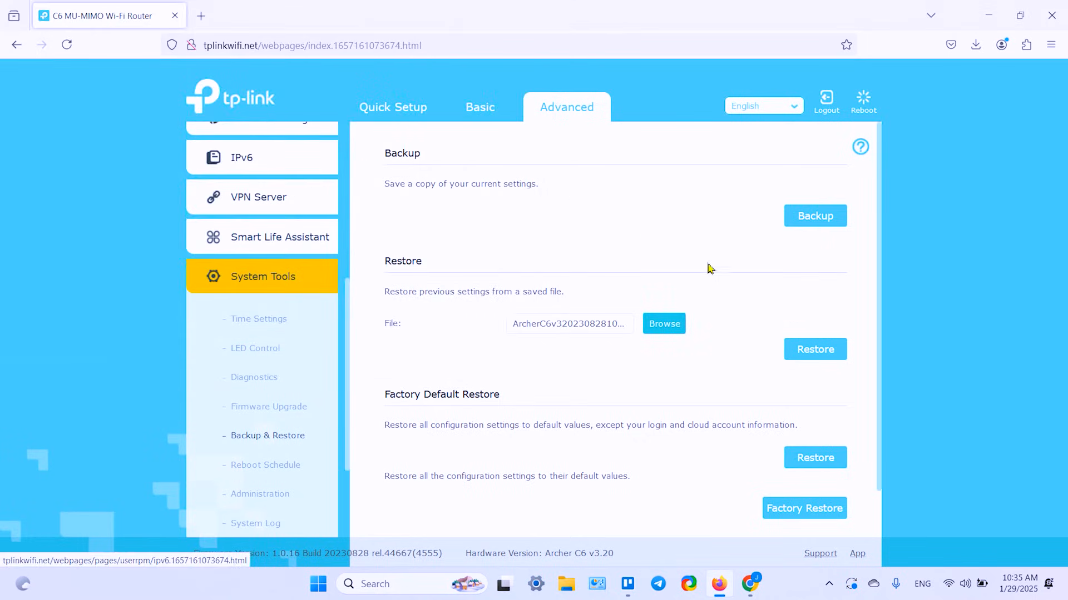
Restore the router settings from the chosen backup and confirm.
left_click(814, 349)
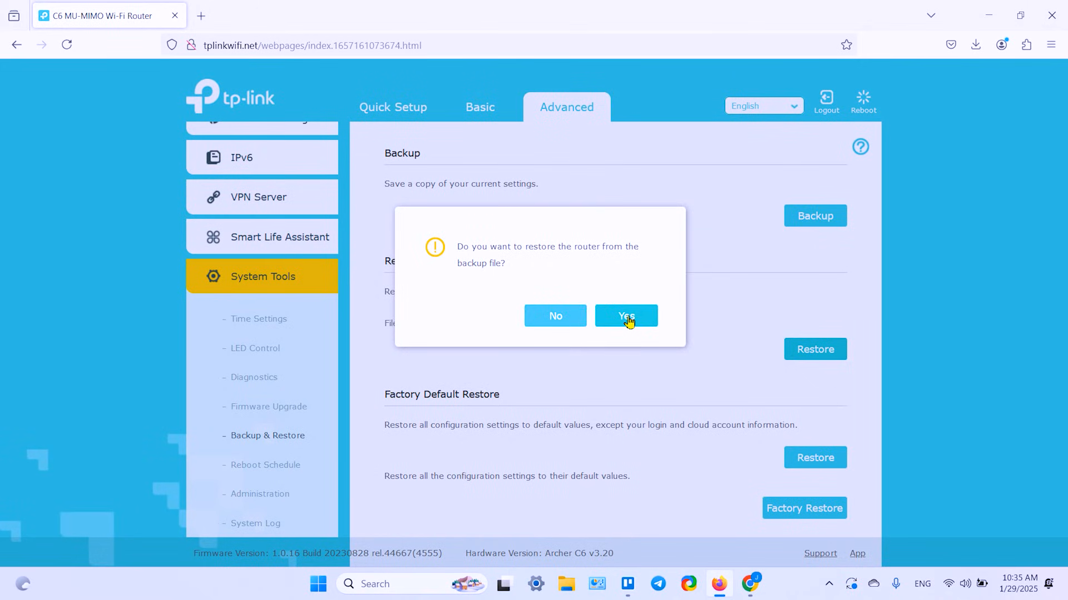
left_click(624, 315)
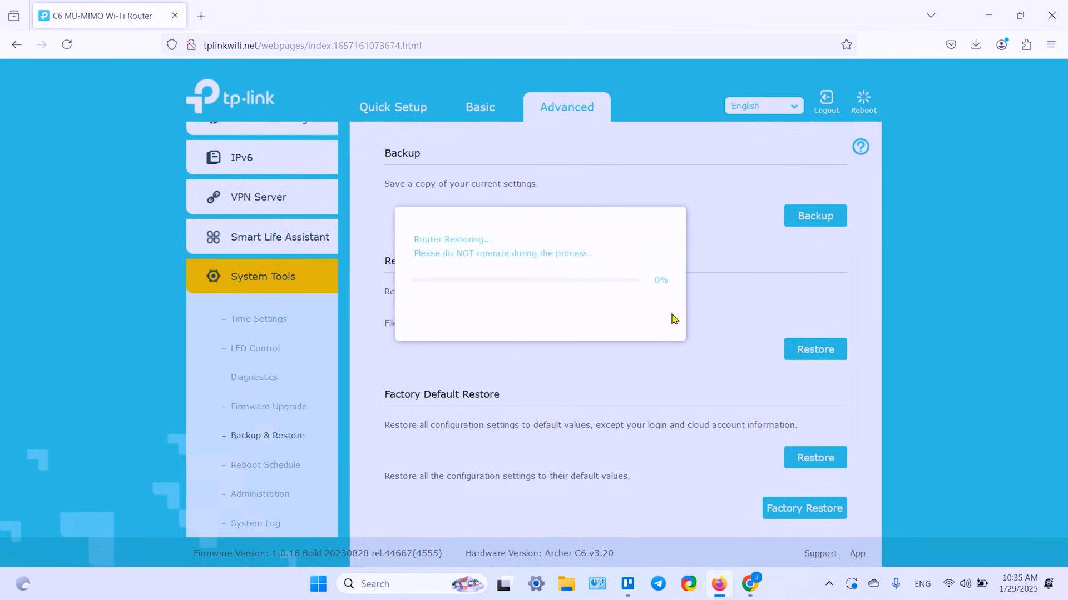